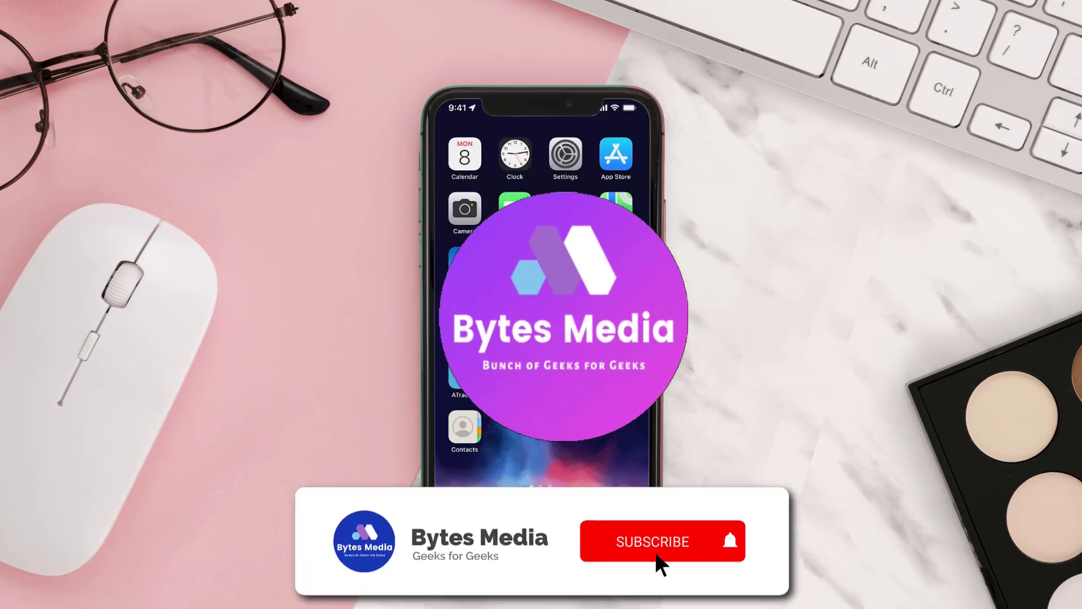
# - Search App Store for 'channel 4' and start the update for All 4
pyautogui.click(651, 541)
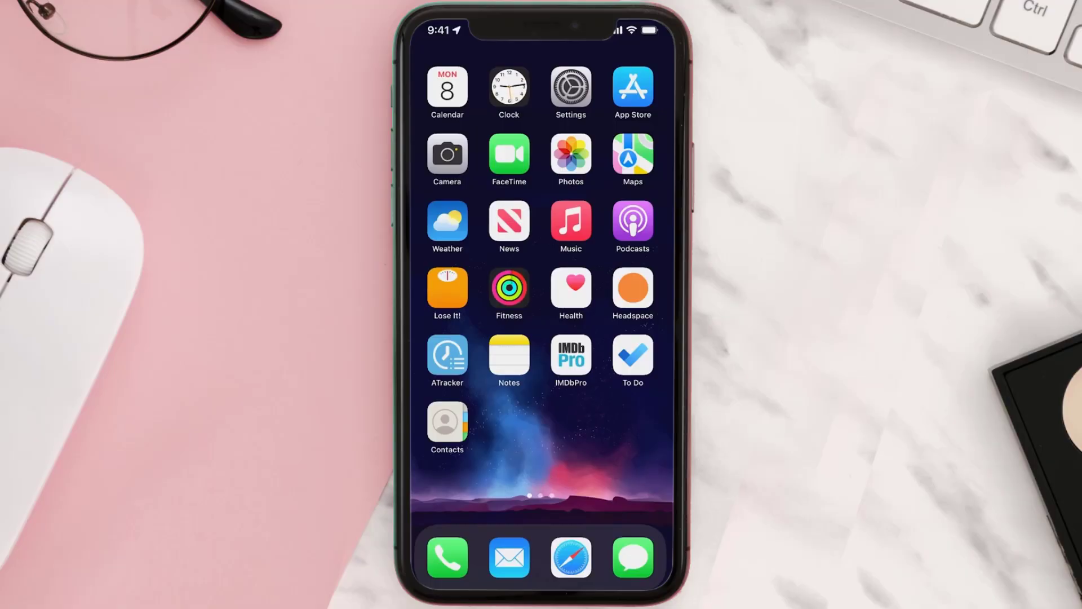
pyautogui.click(630, 88)
pyautogui.write('channel 4')
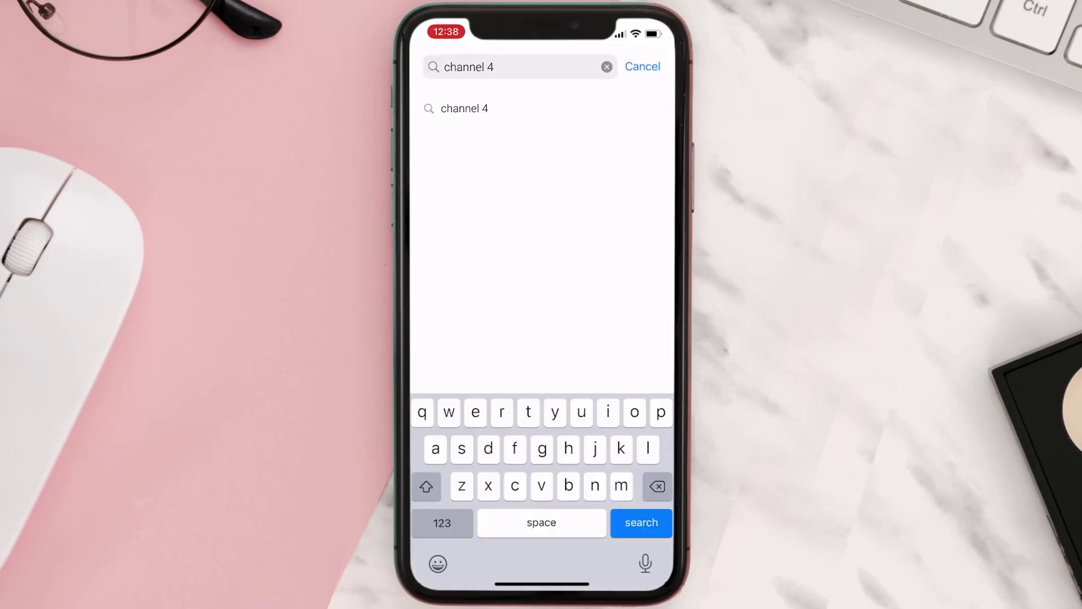
pyautogui.click(640, 522)
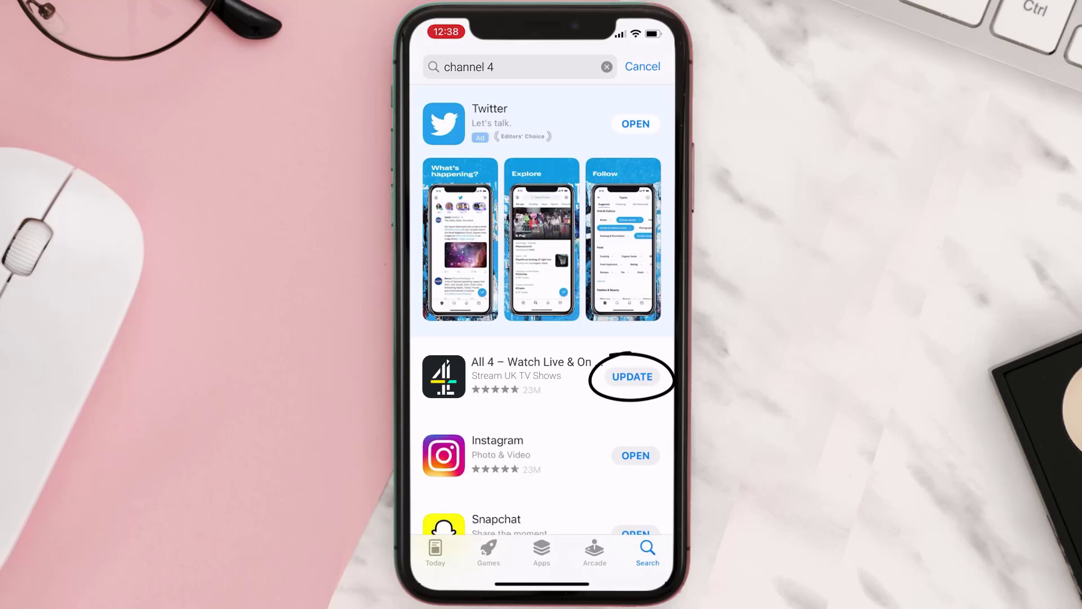
pyautogui.click(632, 377)
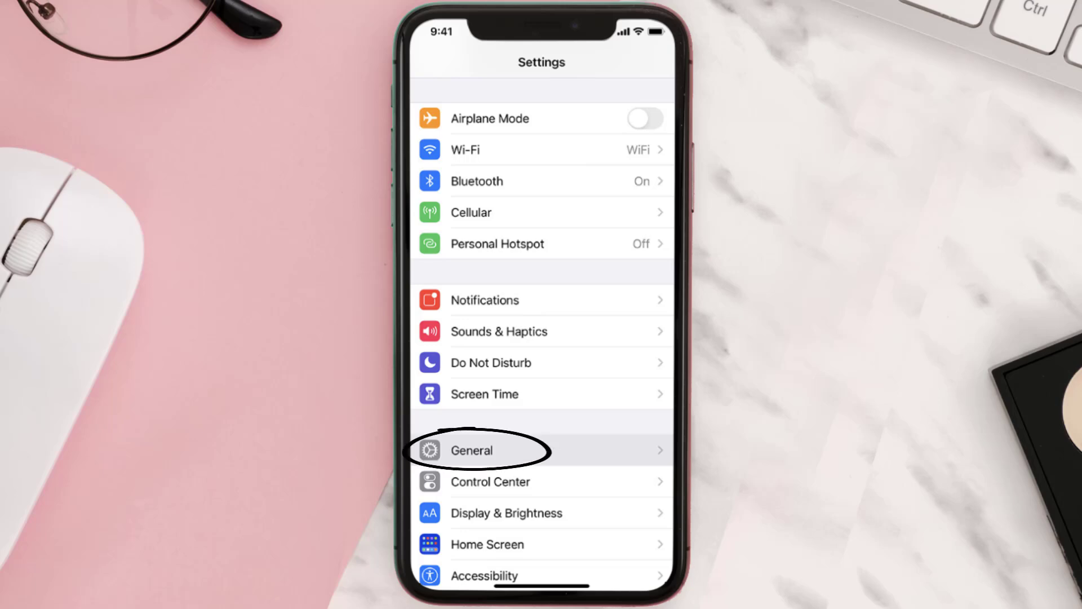
# - Go through General > iPhone Storage to All 4's 40.5 MB storage page
pyautogui.click(472, 450)
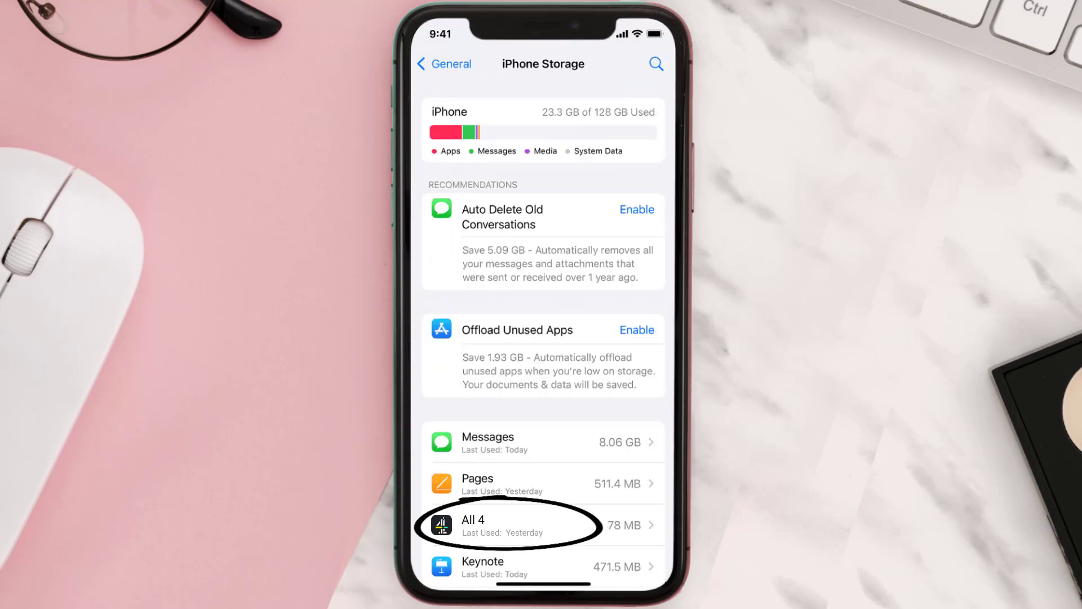
pyautogui.click(508, 525)
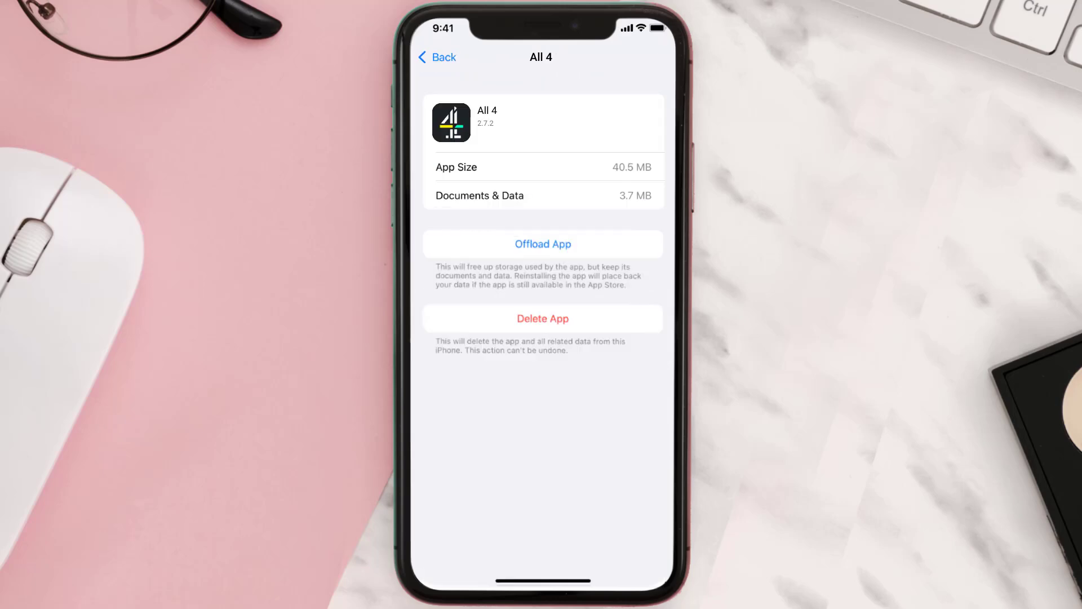
# - Offload All 4 keeping its documents, then reinstall it from the storage page
pyautogui.click(542, 244)
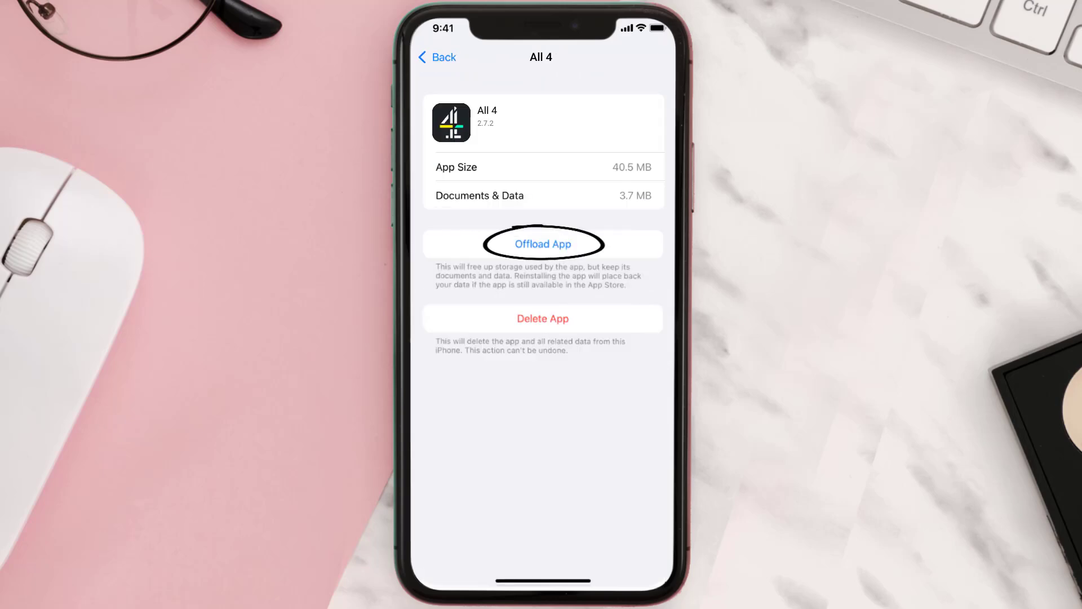
pyautogui.click(543, 243)
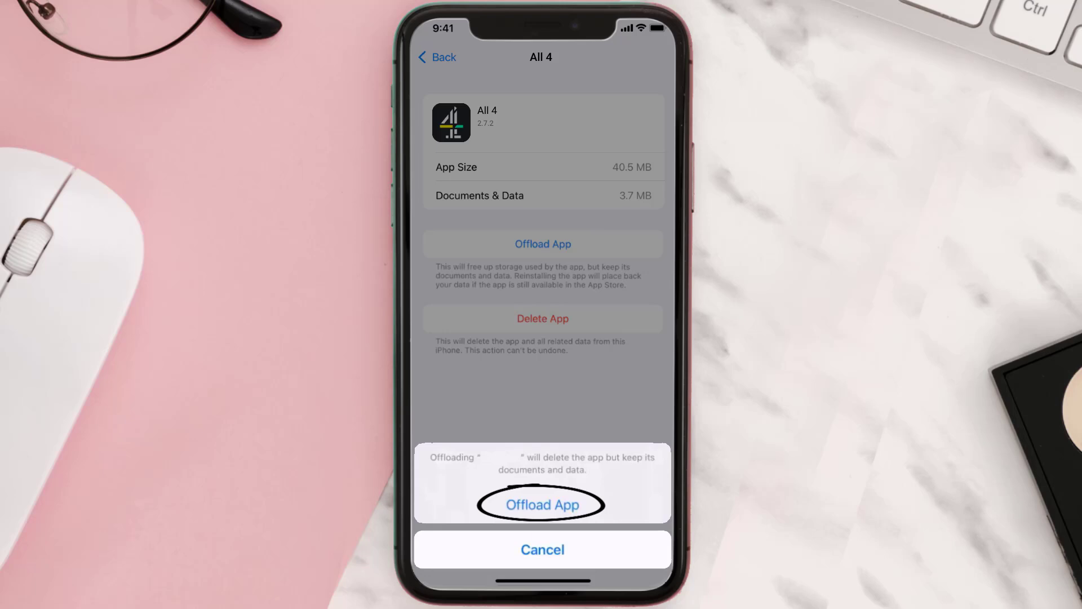
pyautogui.click(542, 505)
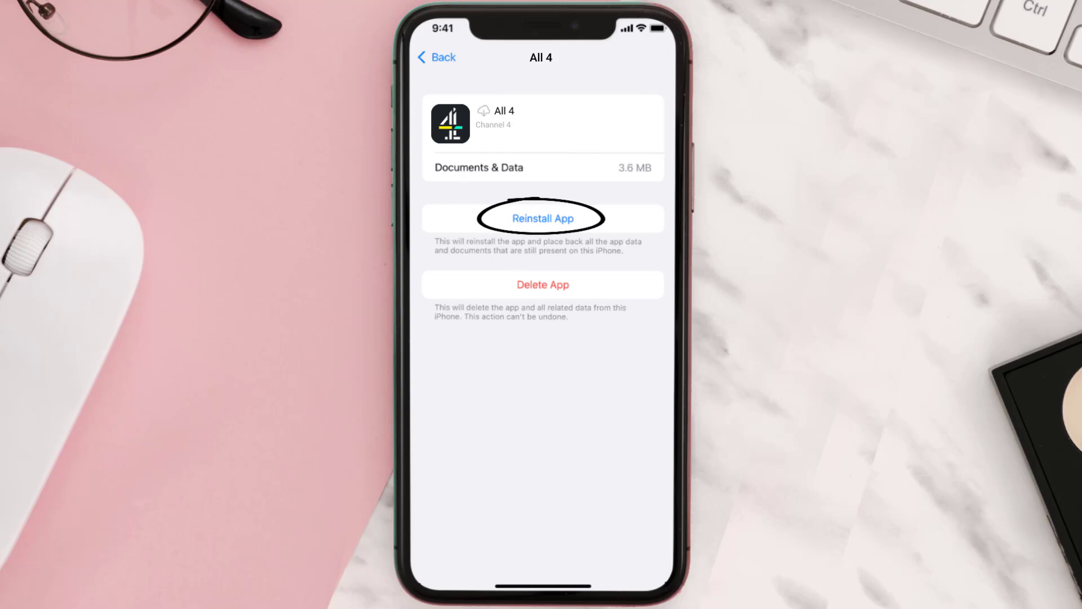
pyautogui.click(542, 218)
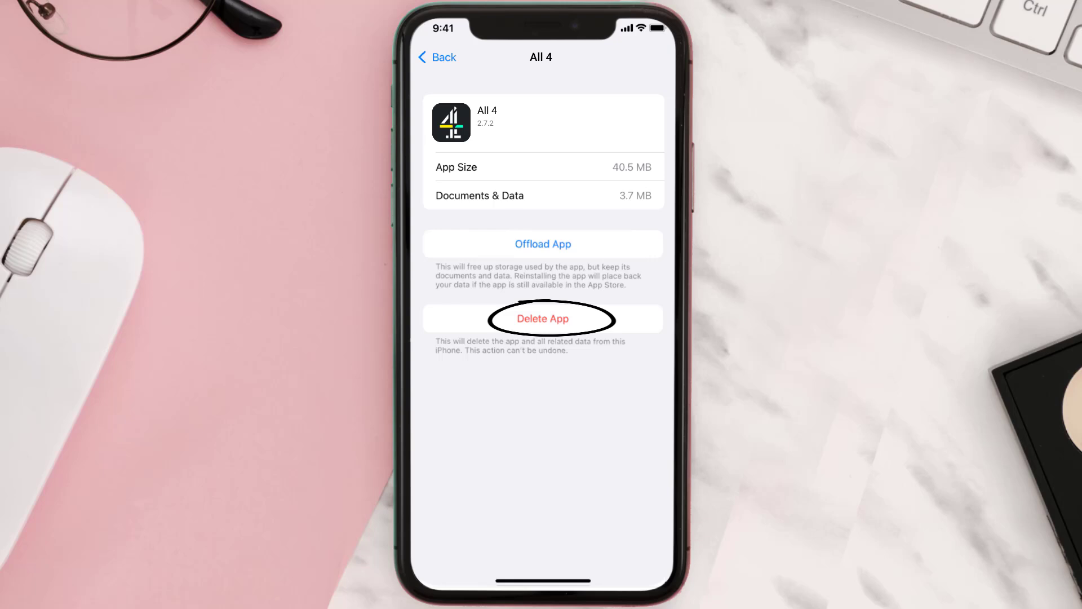
# - Delete All 4 and its data from the iPhone
pyautogui.click(543, 318)
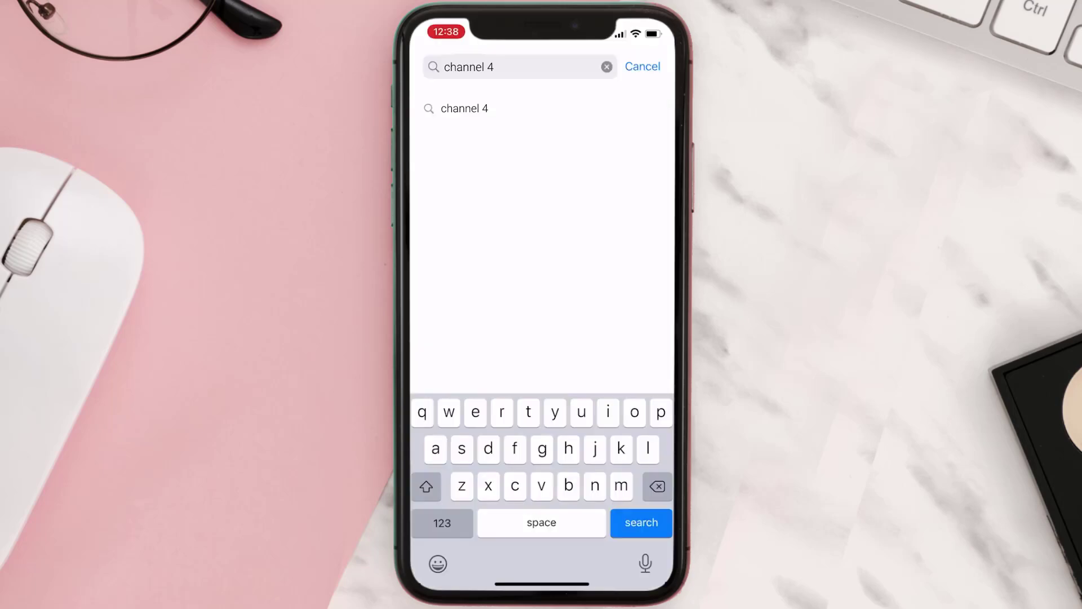
# - Re-run the 'channel 4' search and get All 4 again until it shows OPEN
pyautogui.click(639, 522)
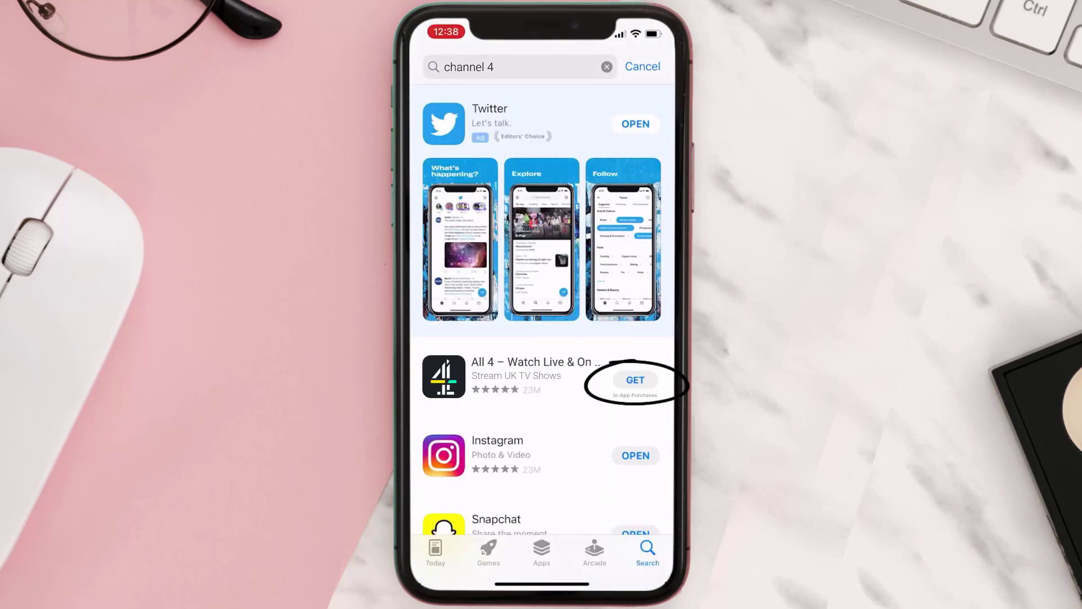
pyautogui.click(635, 380)
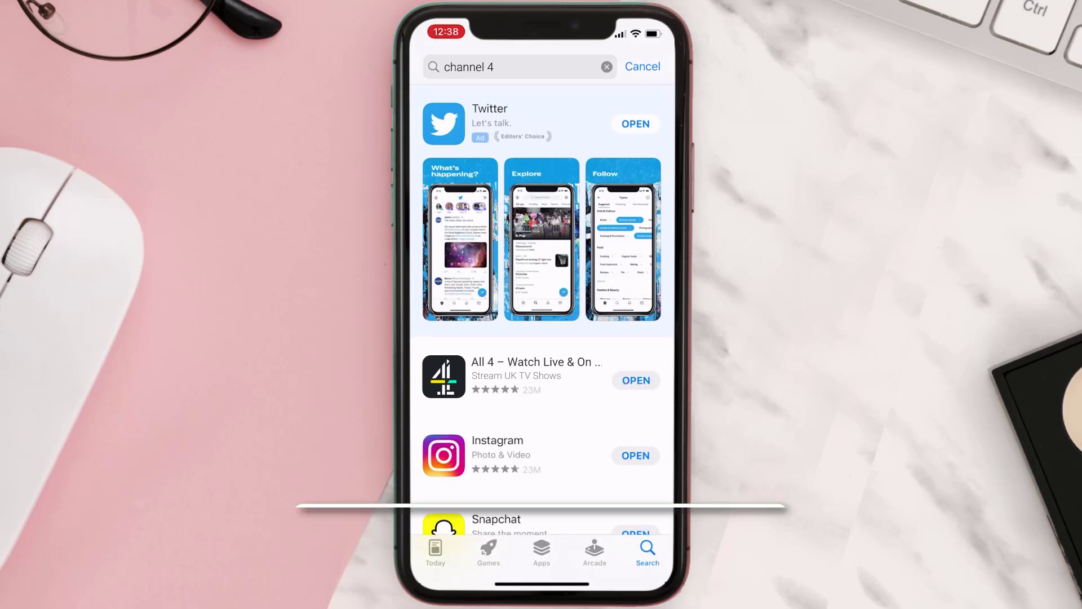